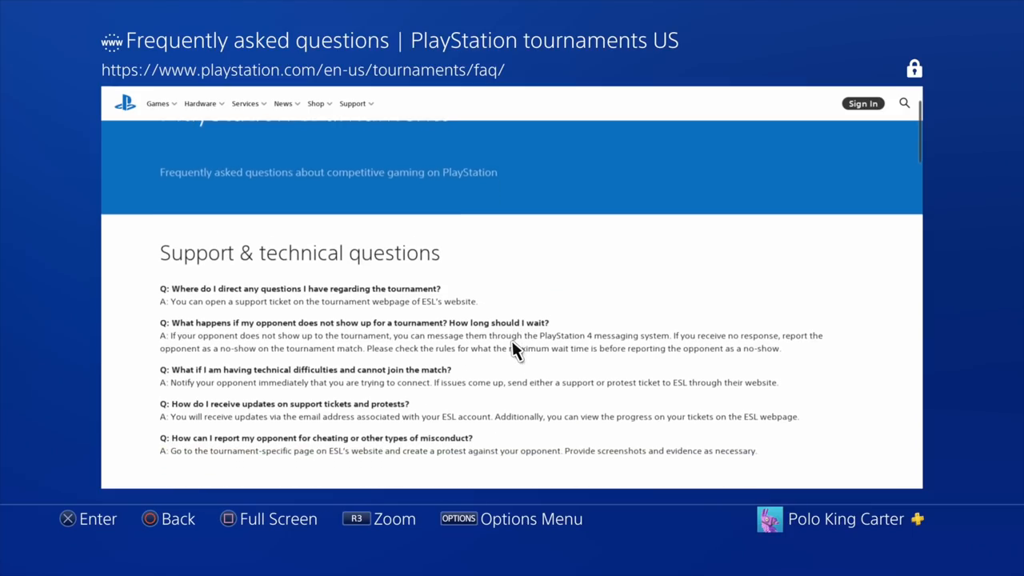
scroll("down", 3)
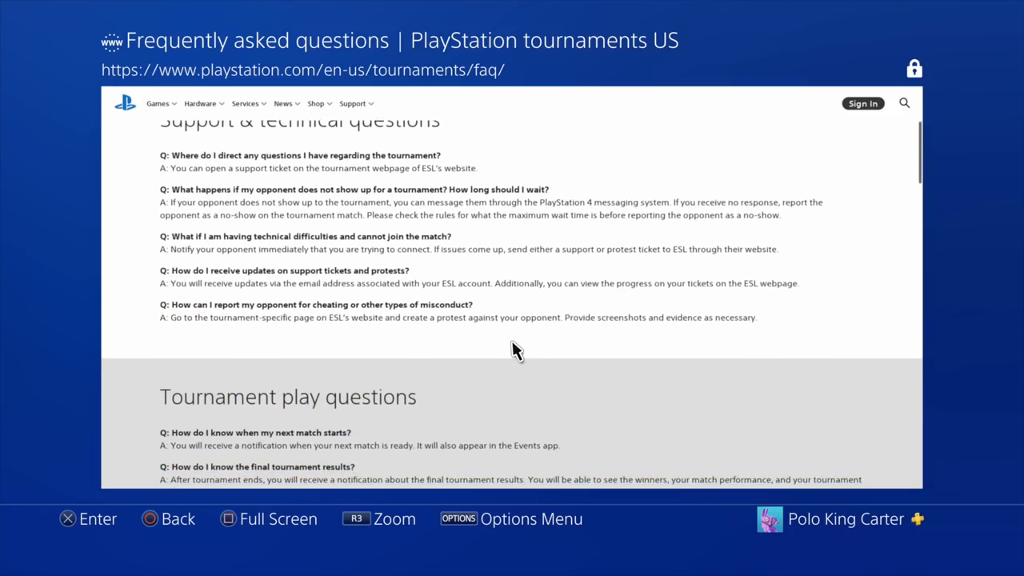
scroll("down", 3)
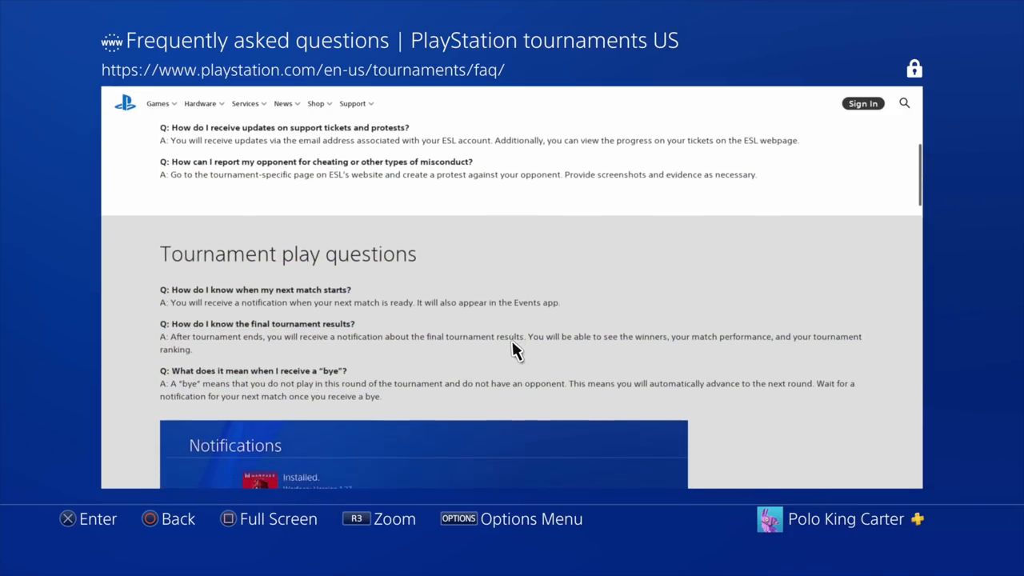
scroll("down", 3)
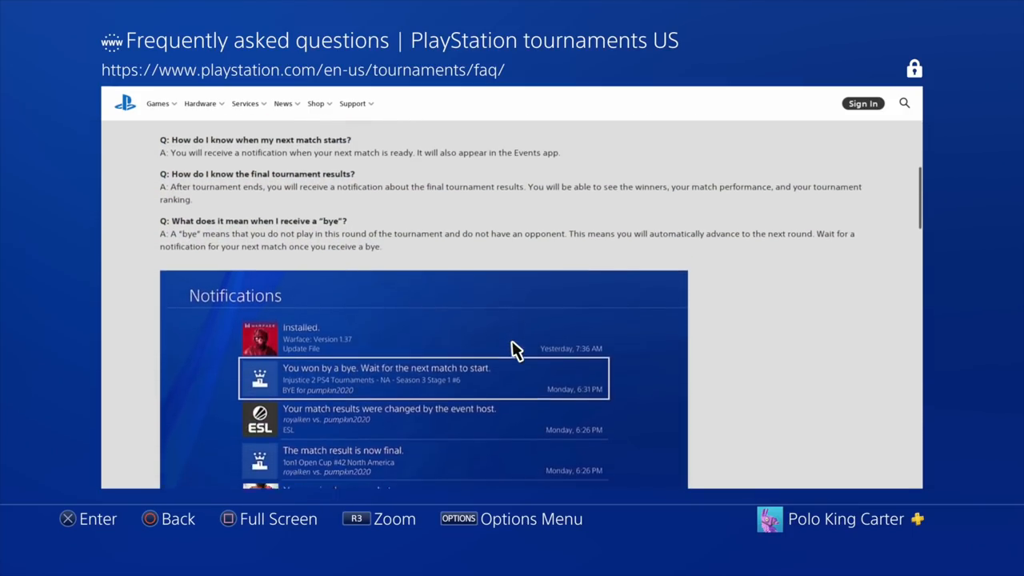